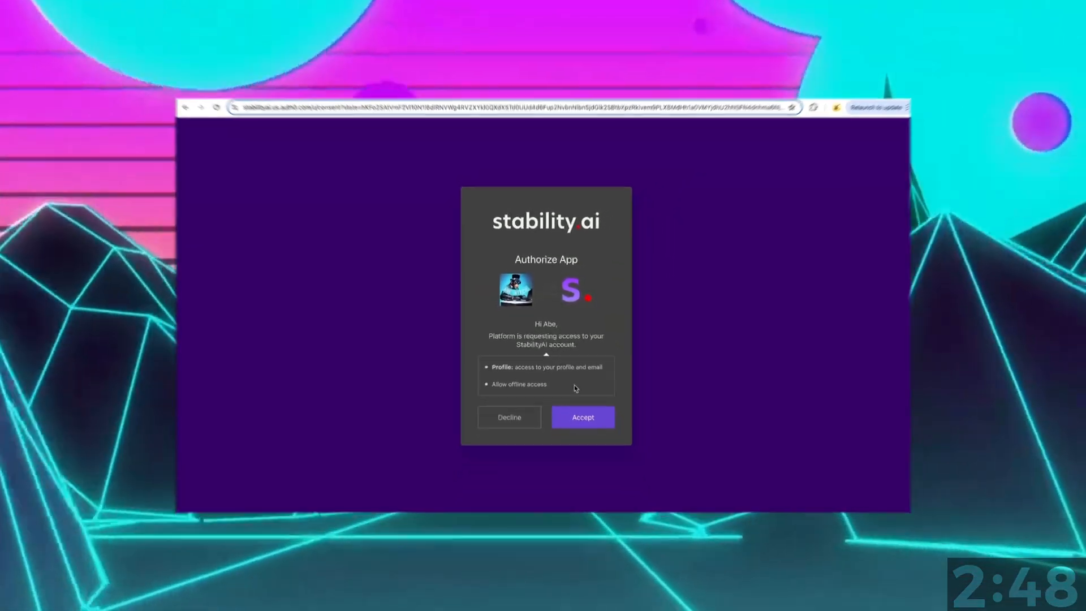
Accept the Authorize App request so the platform can access the Stability AI account.
left_click(583, 417)
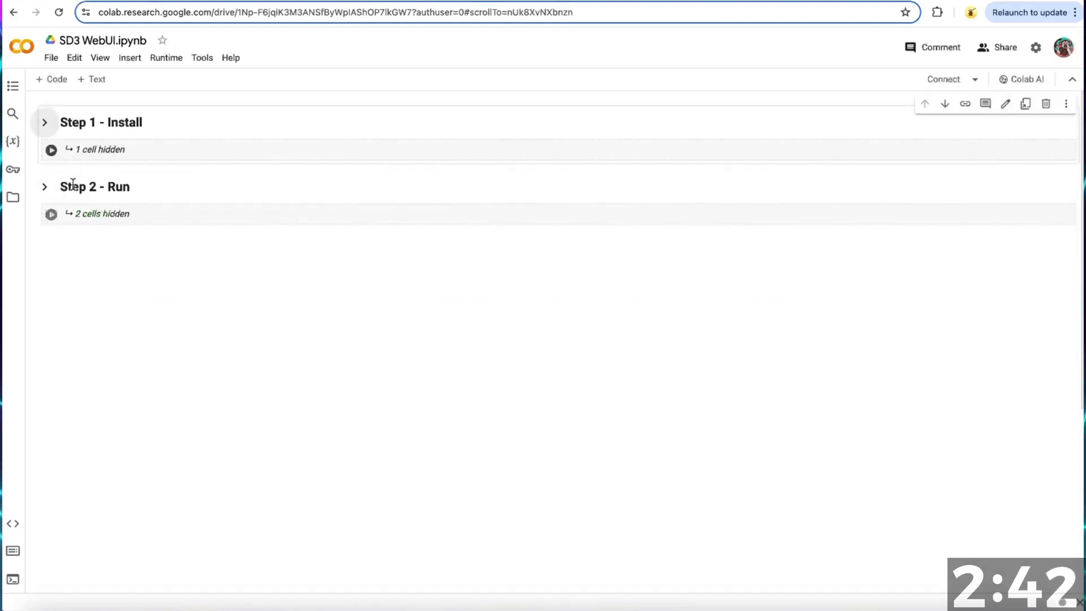
Add the API key as secret SD3API with notebook access on, then show the table of contents.
left_click(44, 122)
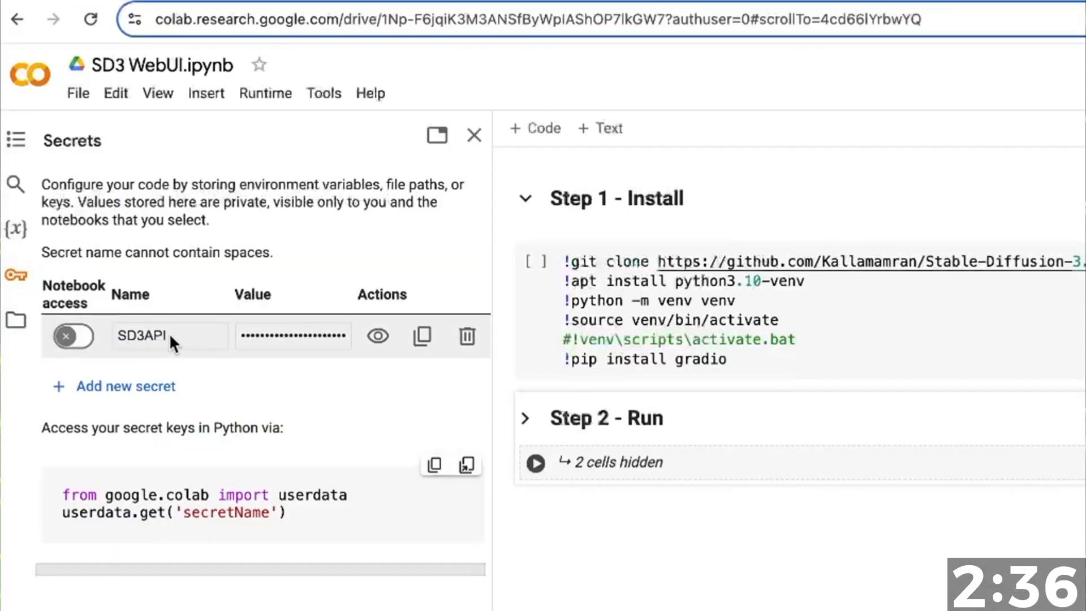
left_click(64, 337)
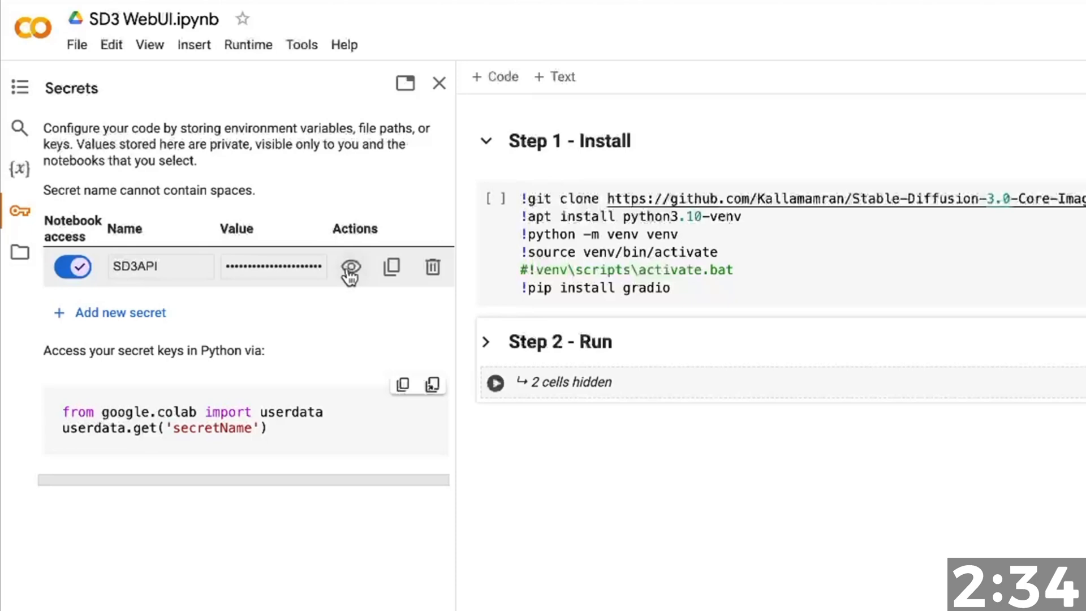
left_click(432, 267)
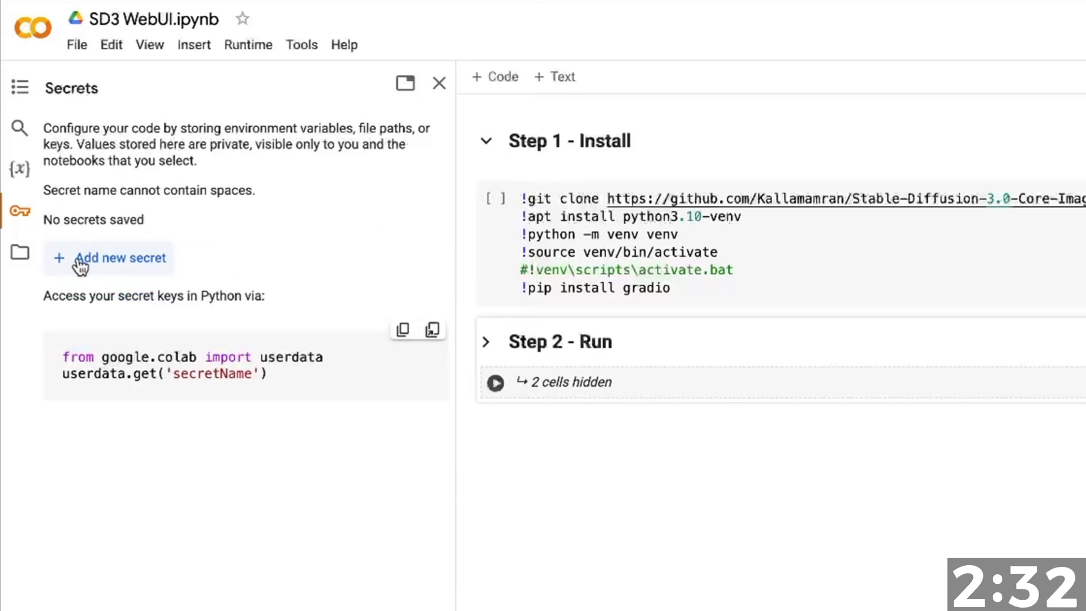
left_click(118, 258)
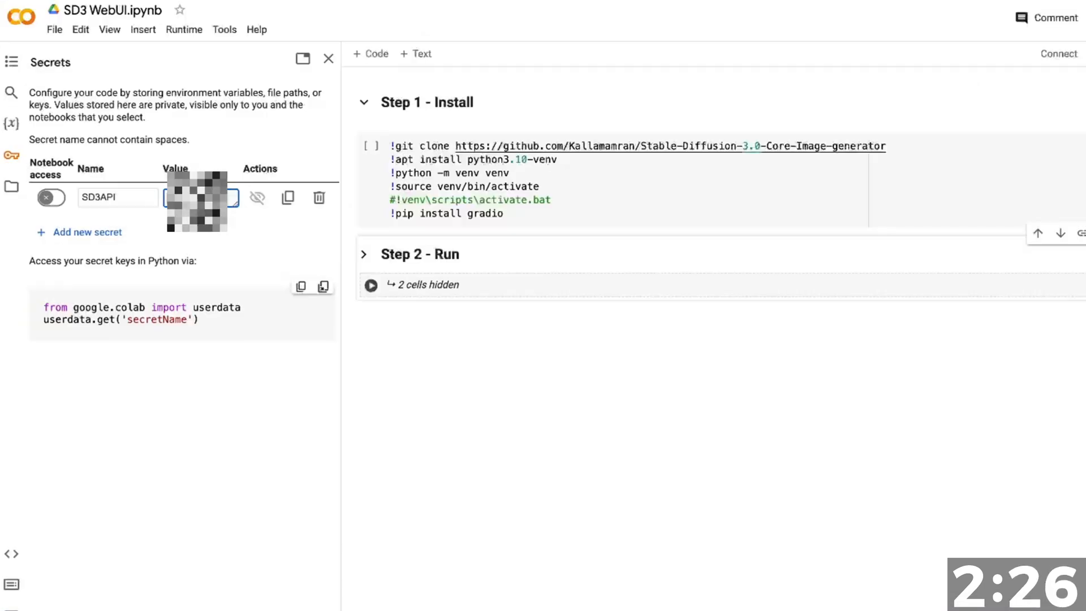
left_click(50, 197)
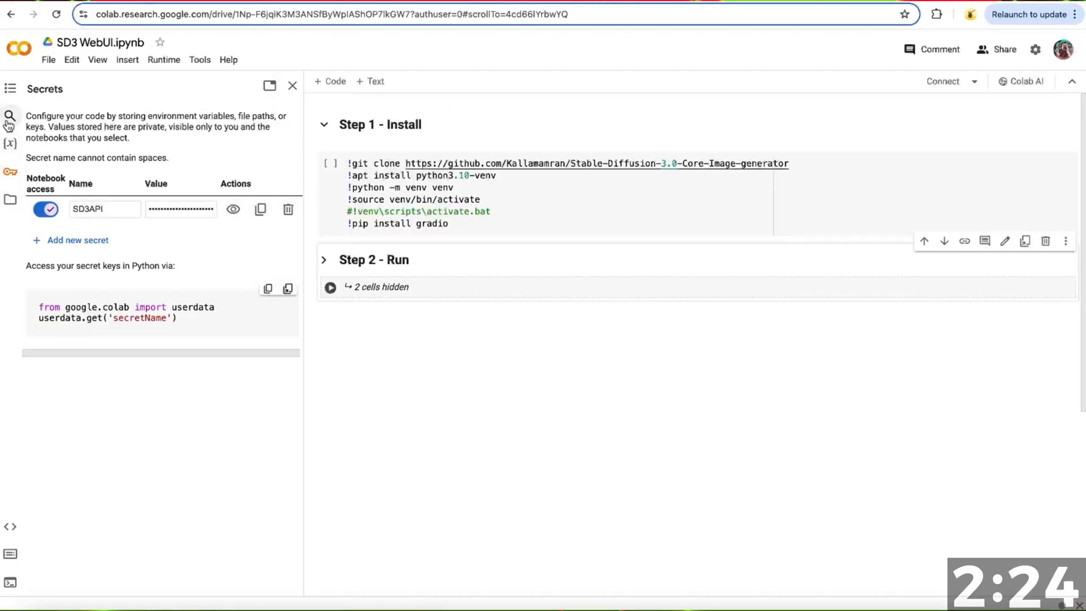
left_click(10, 88)
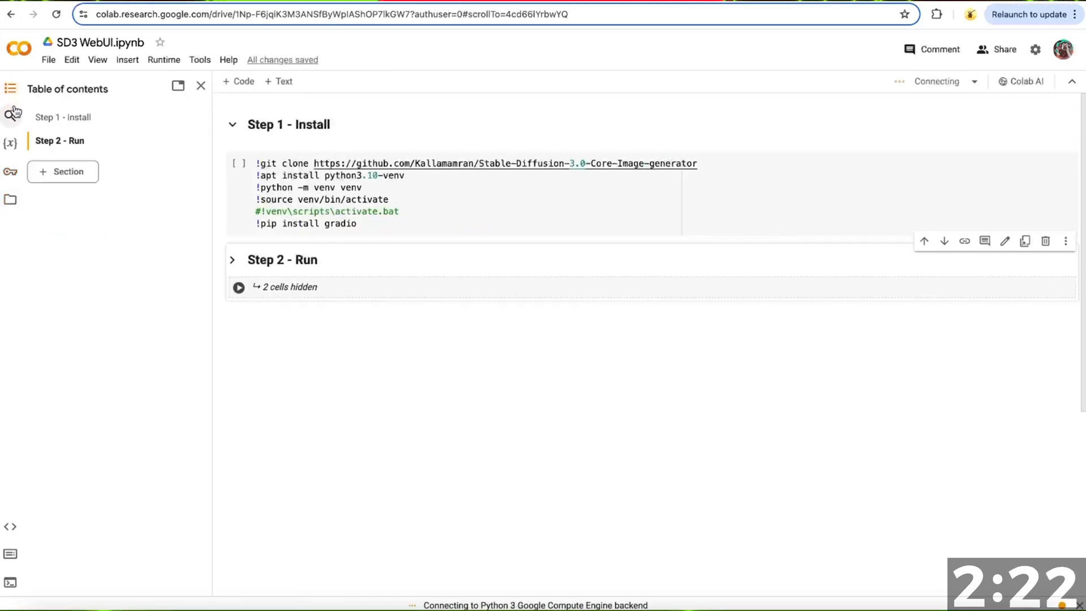
Run the Step 1 install cell, collapse it, and run the Step 2 launch cell.
left_click(238, 165)
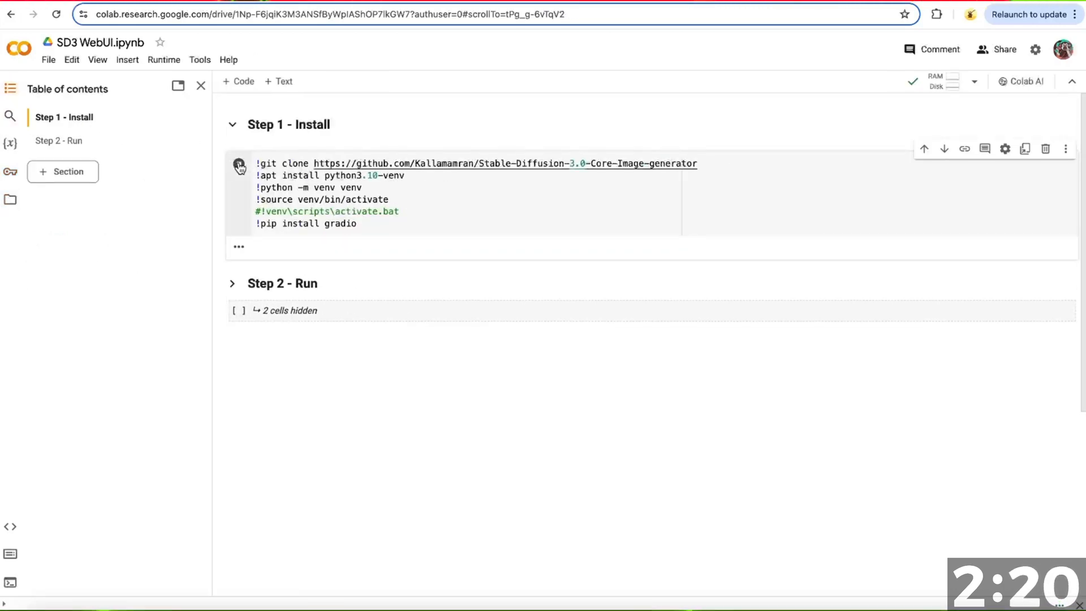
left_click(238, 167)
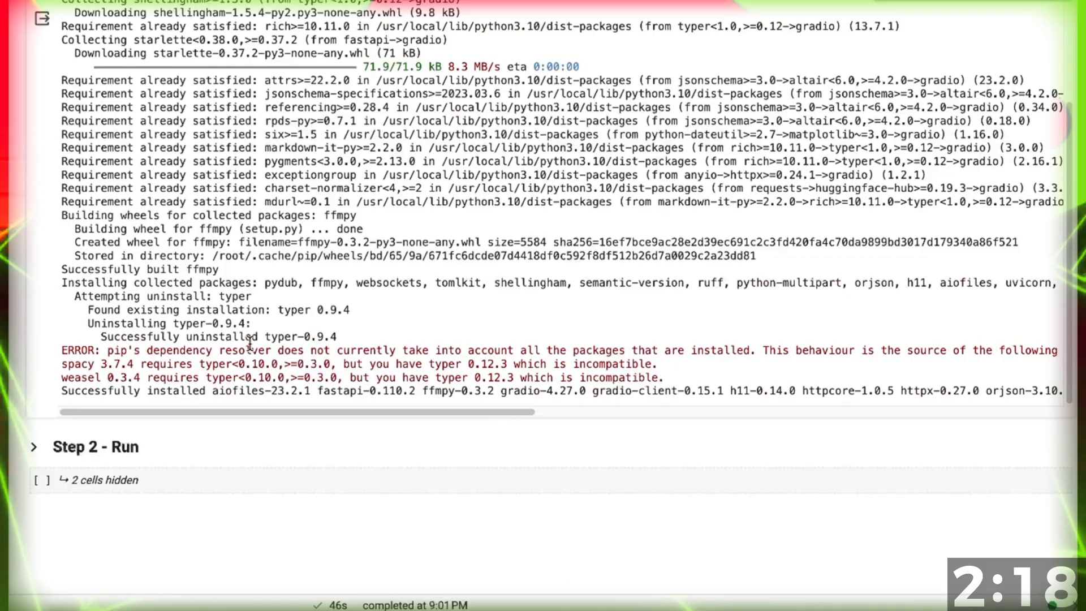
scroll("up", 3)
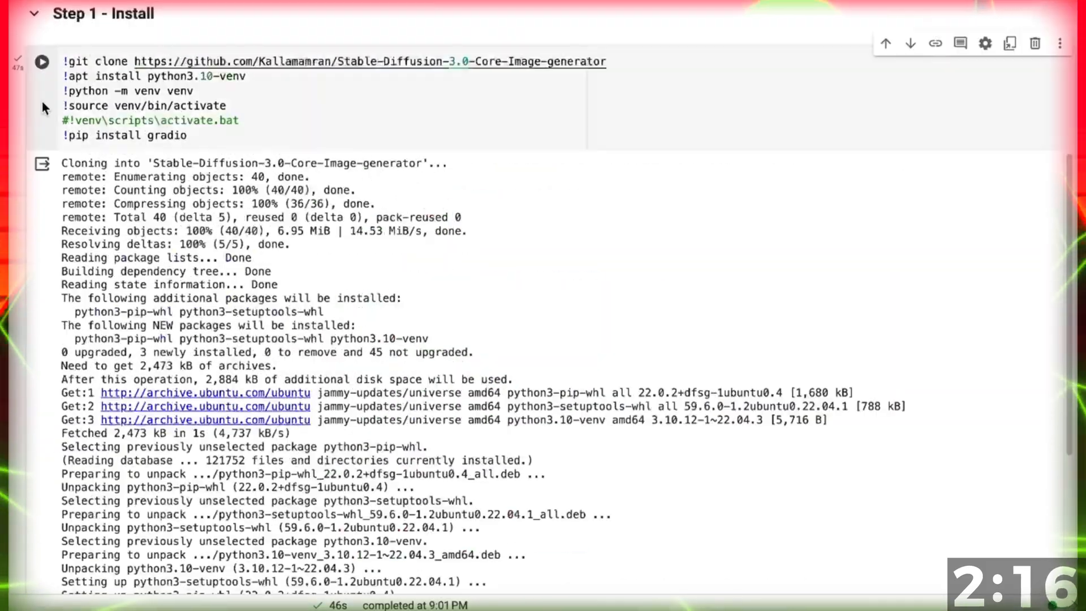
left_click(33, 14)
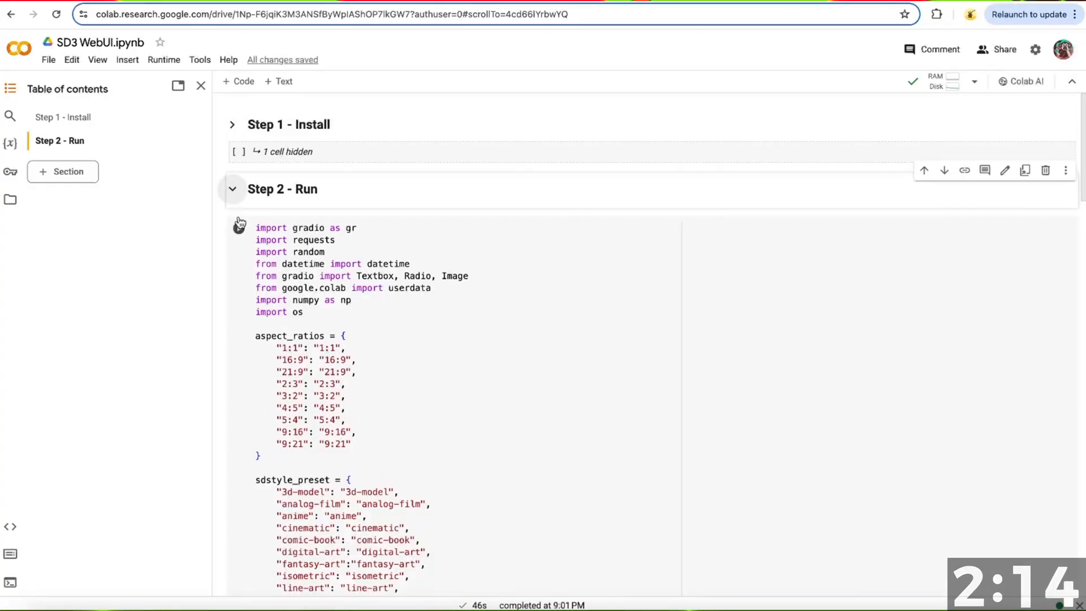
left_click(232, 189)
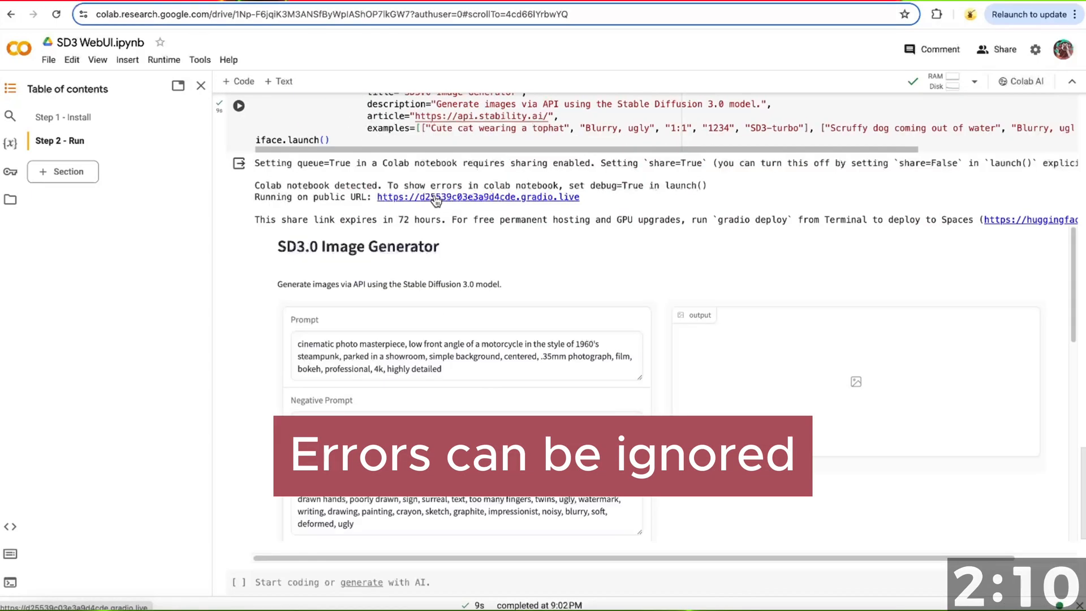
Generate a cinematic SD3 image of an ape holding an 'SD3 in 3 mins' sign, seed 42069.
left_click(479, 197)
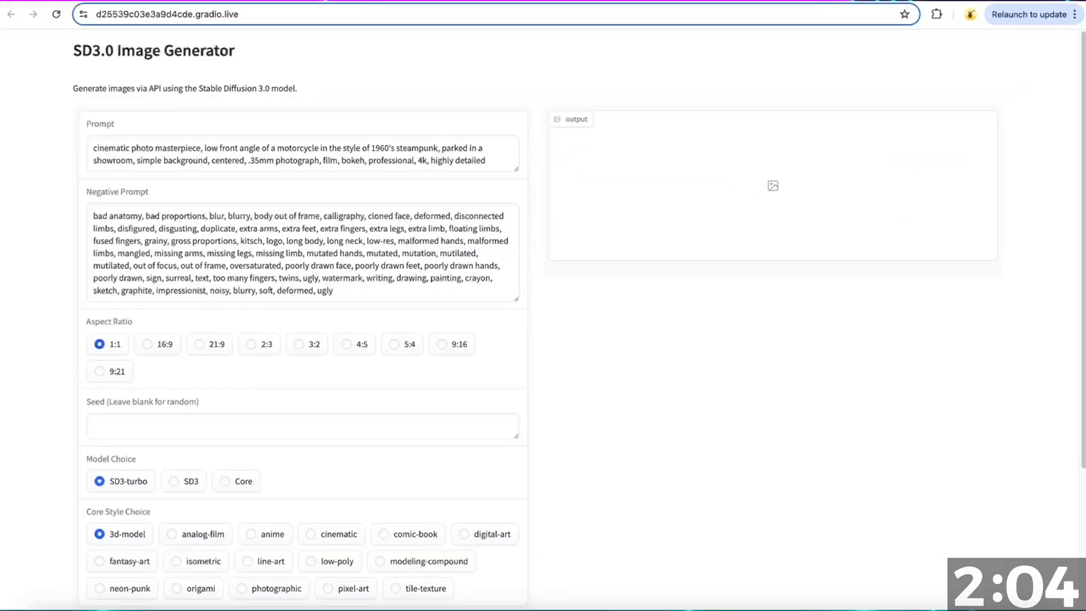
type("42069")
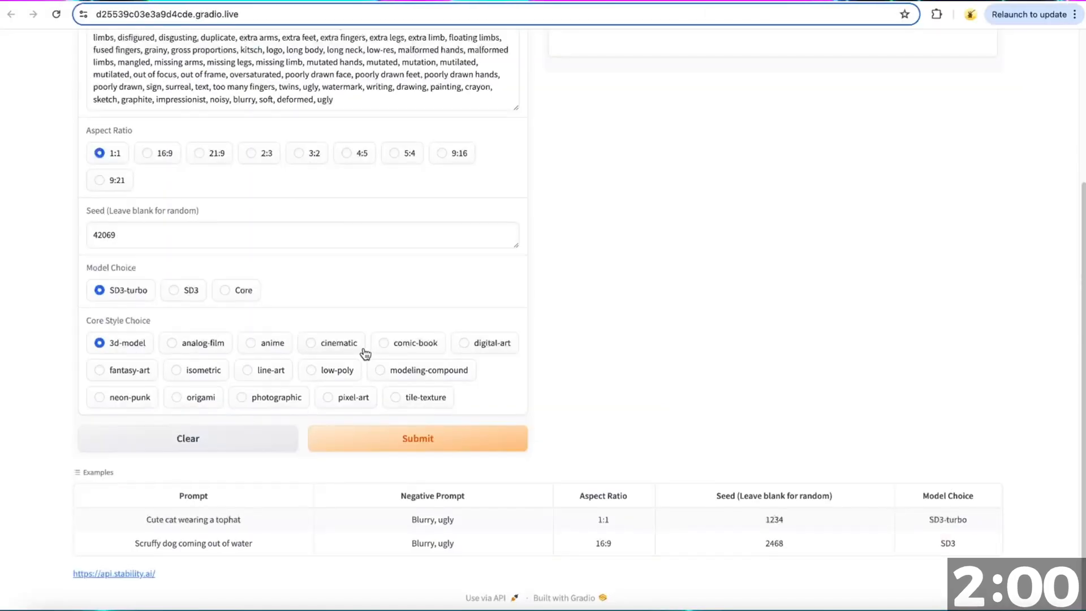
left_click(339, 342)
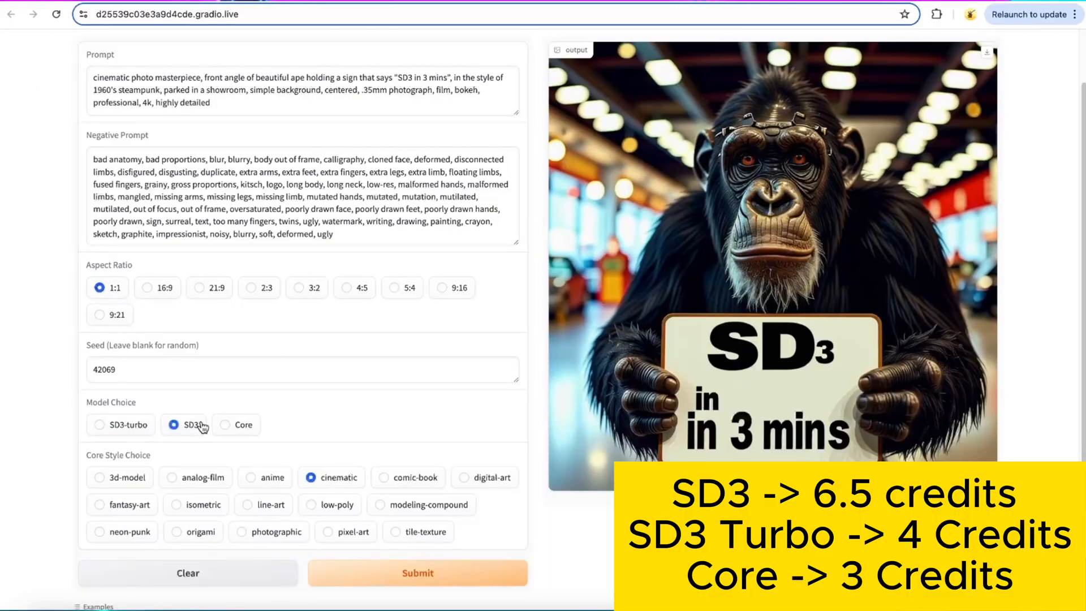
left_click(417, 573)
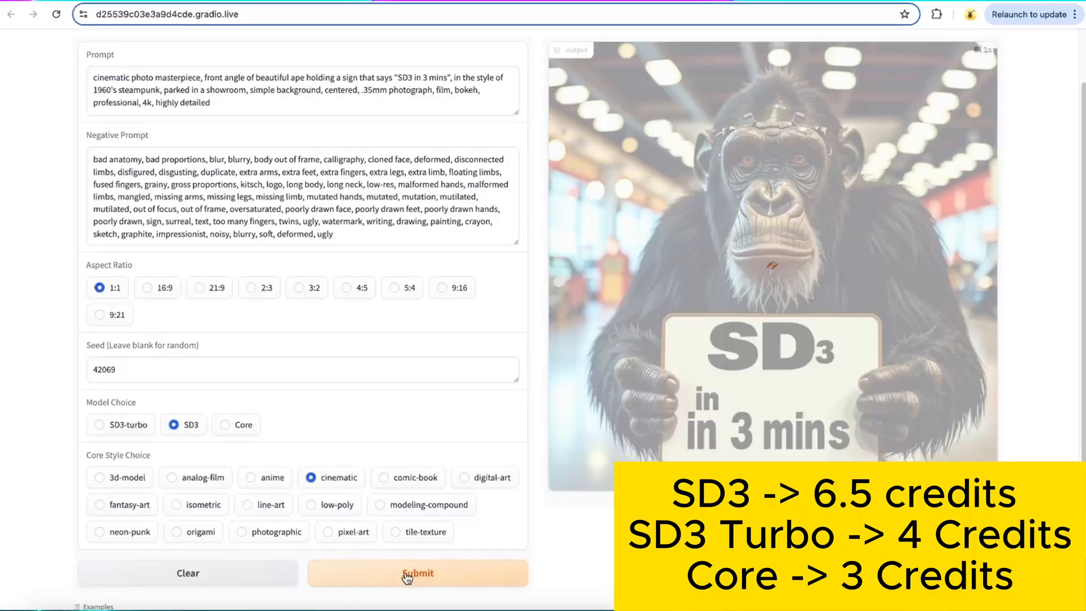
left_click(417, 573)
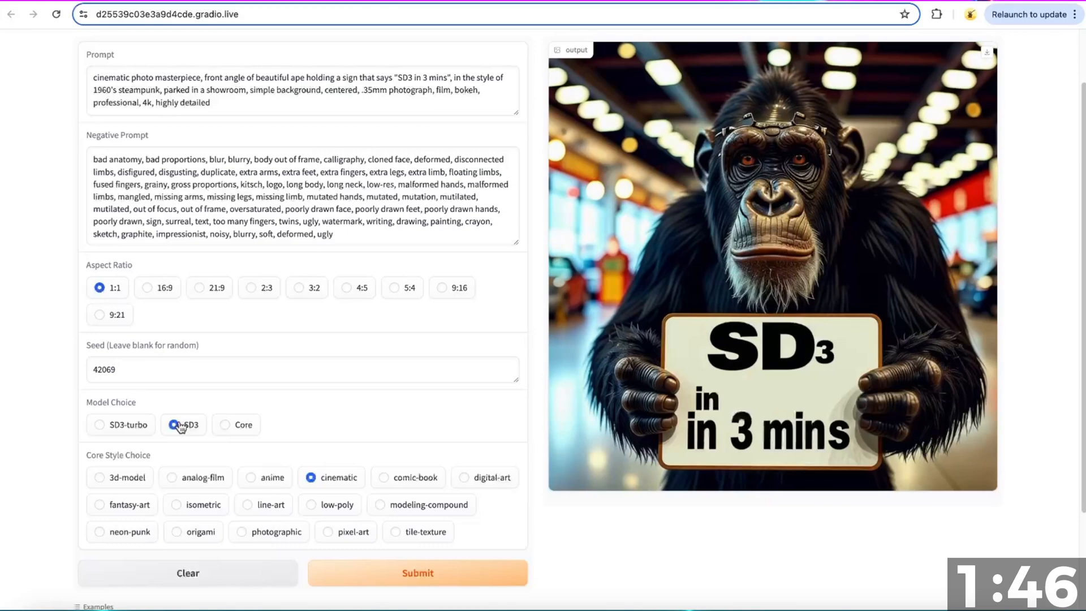
left_click(416, 572)
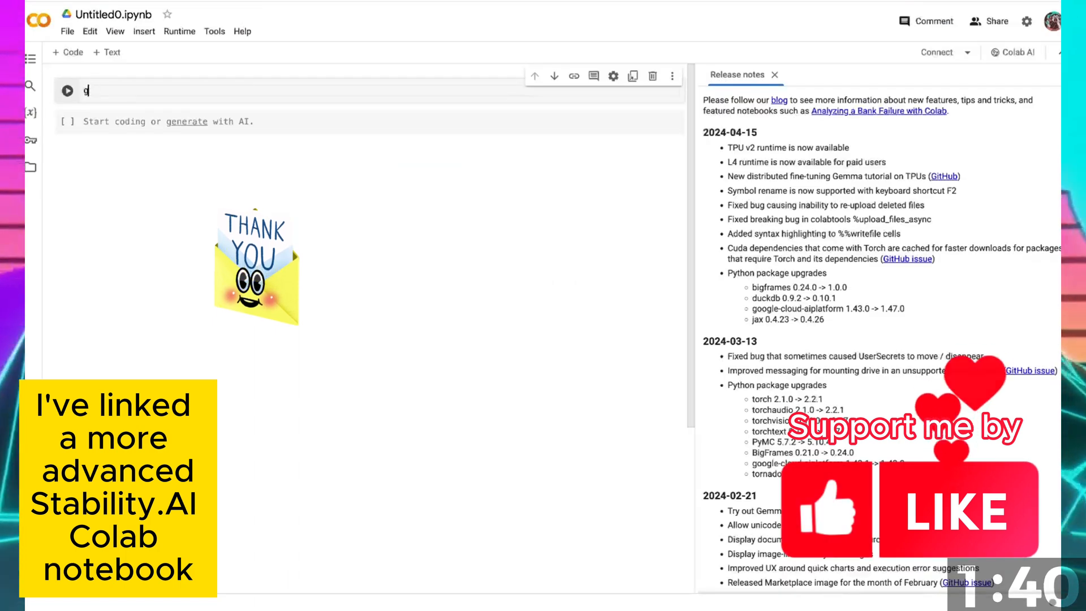
Show the Kallamamran/Stable-Diffusion-3.0-Core-Image-generator GitHub repository.
left_click(68, 99)
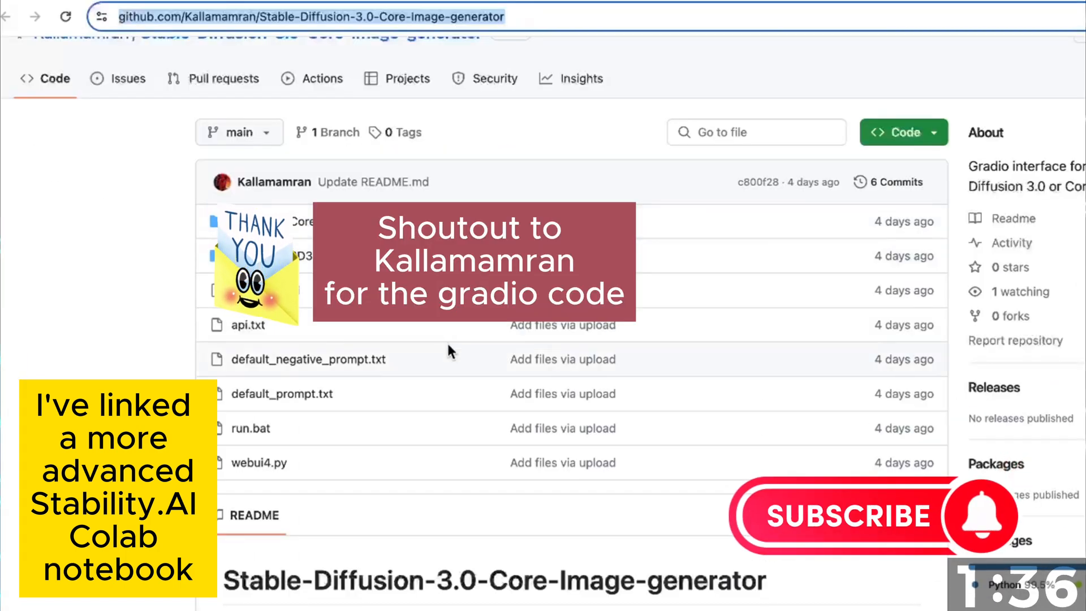
left_click(277, 12)
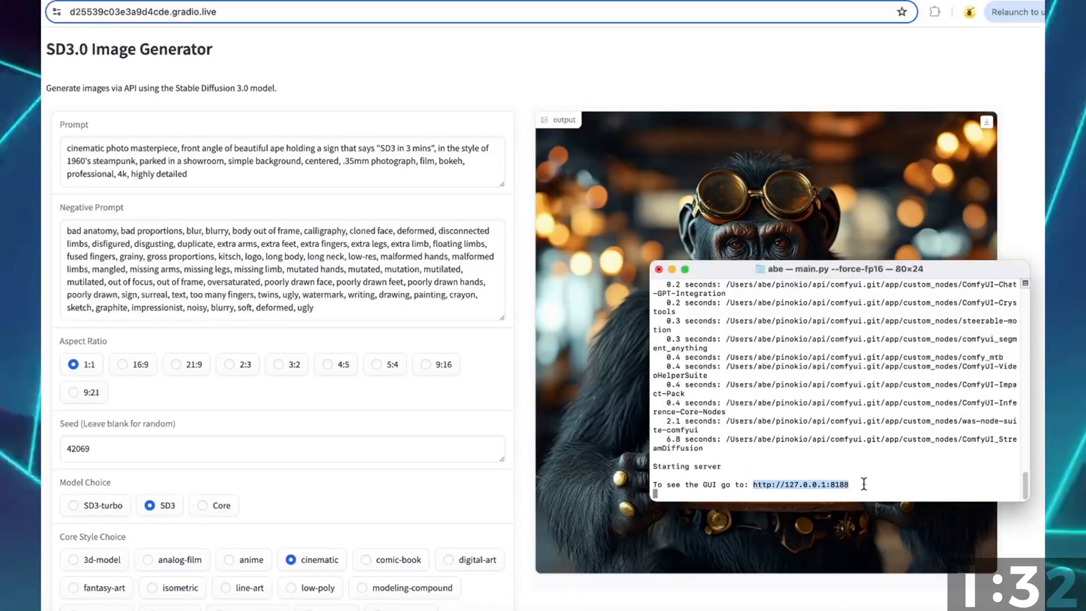
Open ComfyUI at 127.0.0.1:8188 and search Install Custom Nodes for 'zho'.
left_click(798, 485)
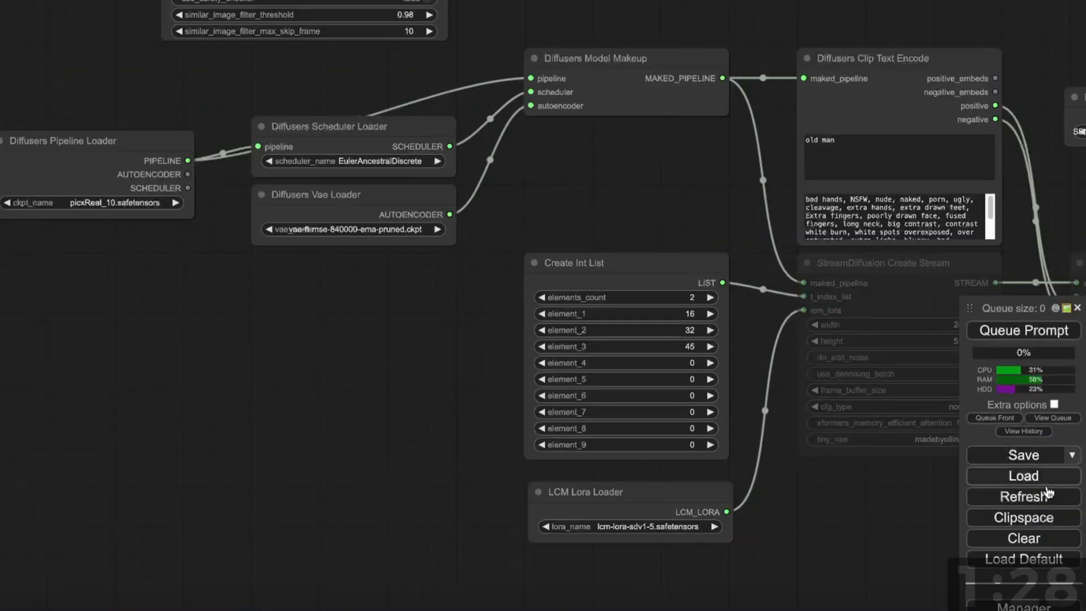
left_click(1022, 605)
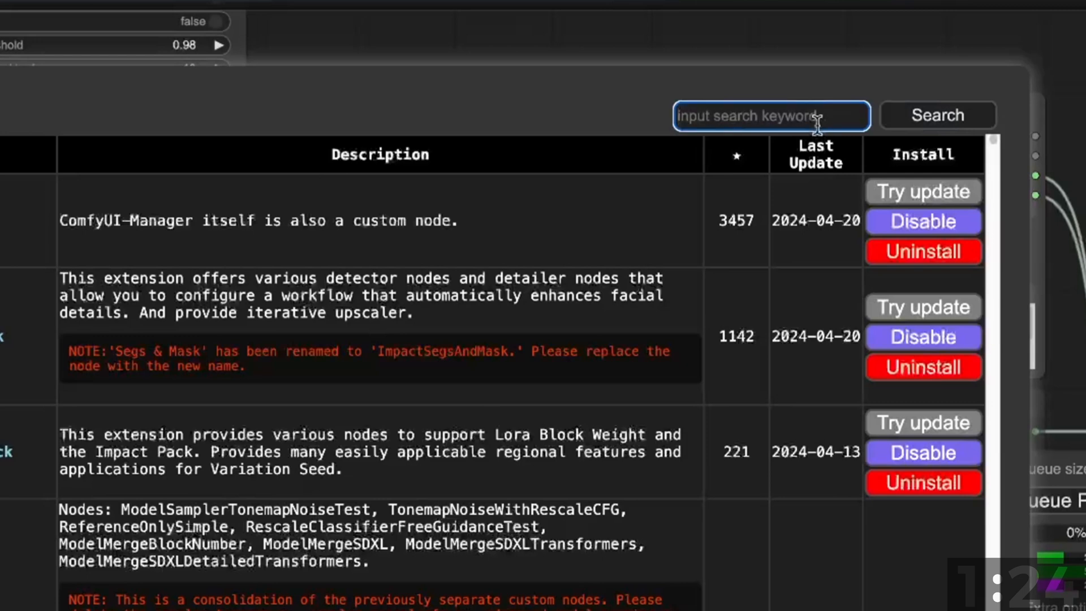
type("stable diffusio")
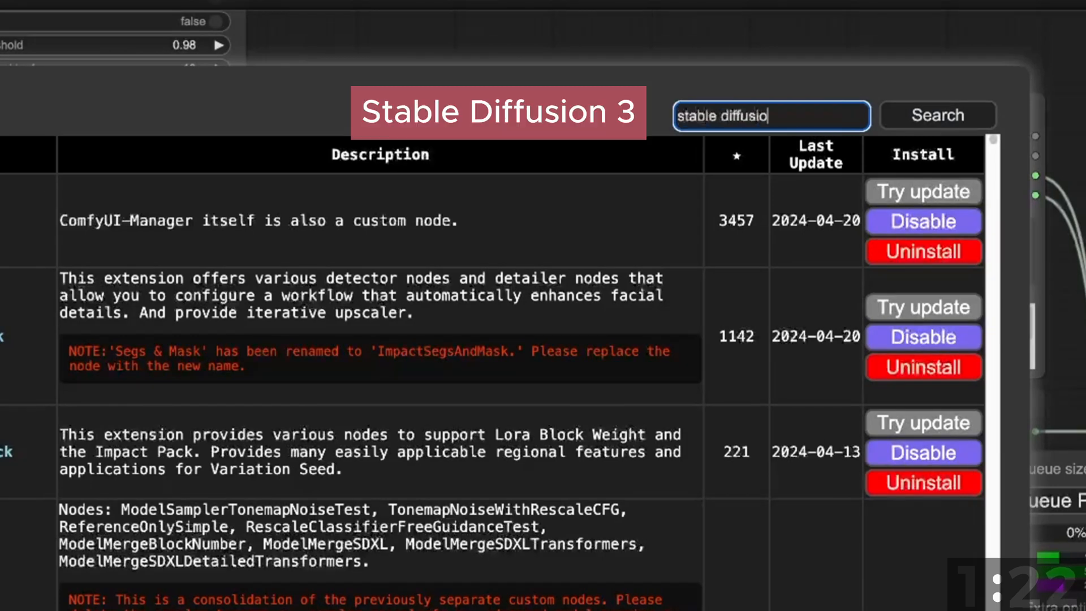
type("zho")
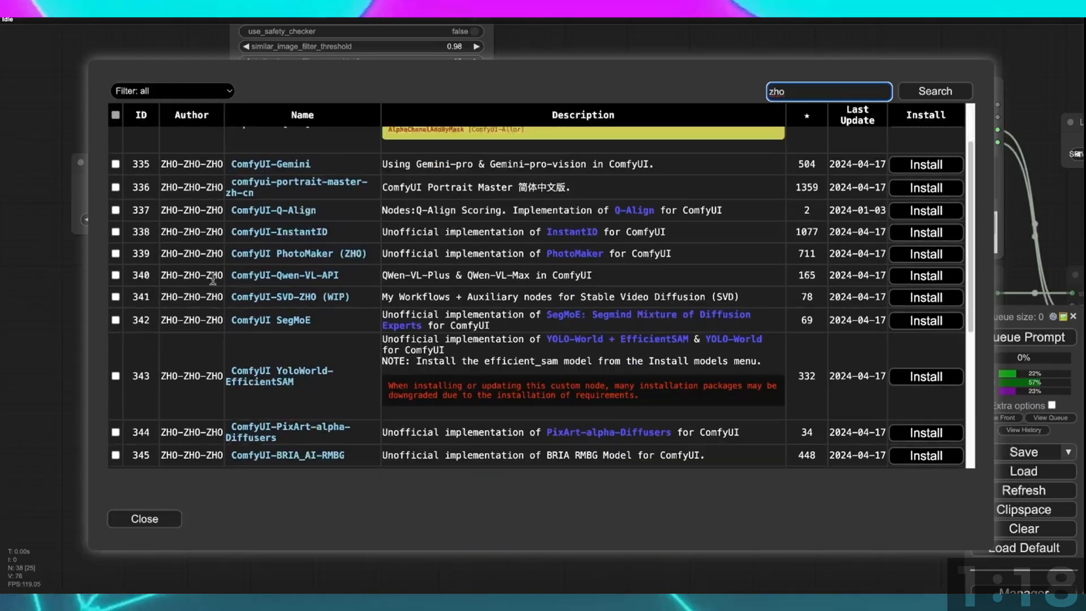
scroll("down", 3)
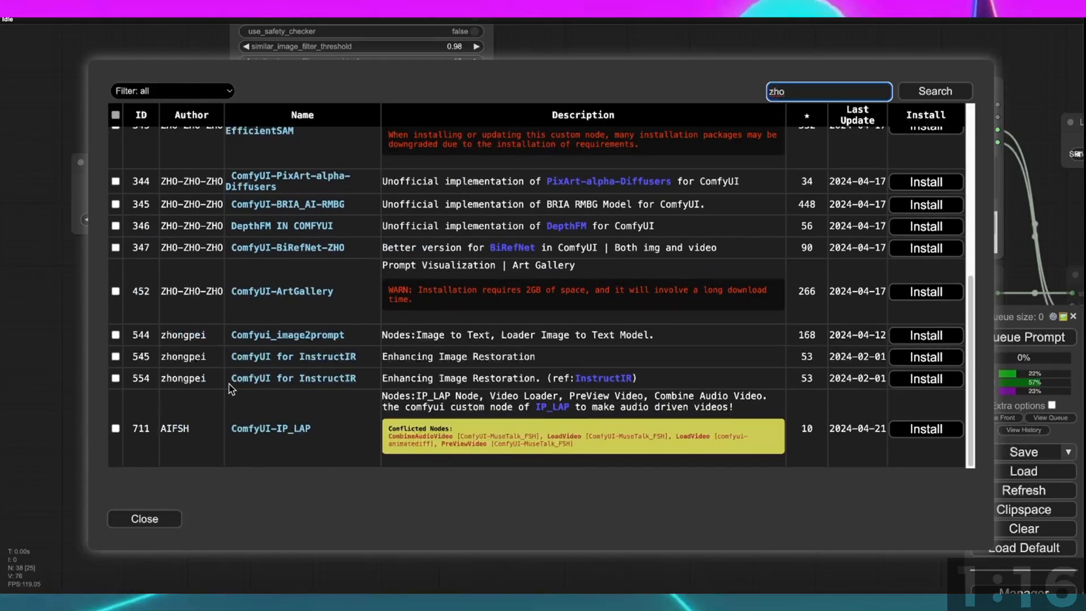
scroll("up", 3)
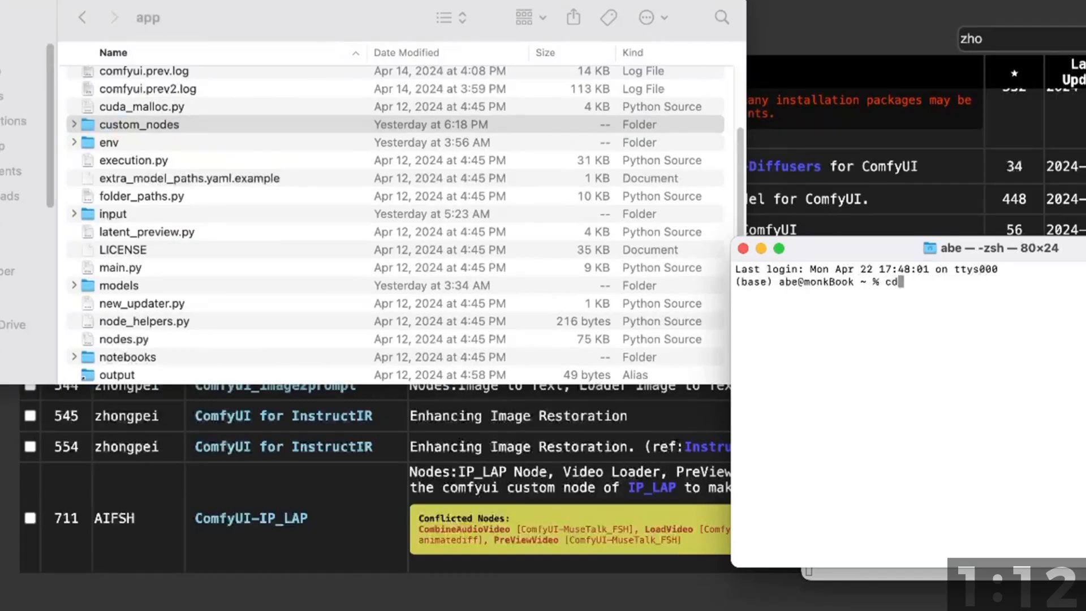
Clone StableDiffusion3-API into comfyui/custom_nodes and set STABILITY_KEY in config.json.
type("/Users/abe/pinokio/api/comfyui")
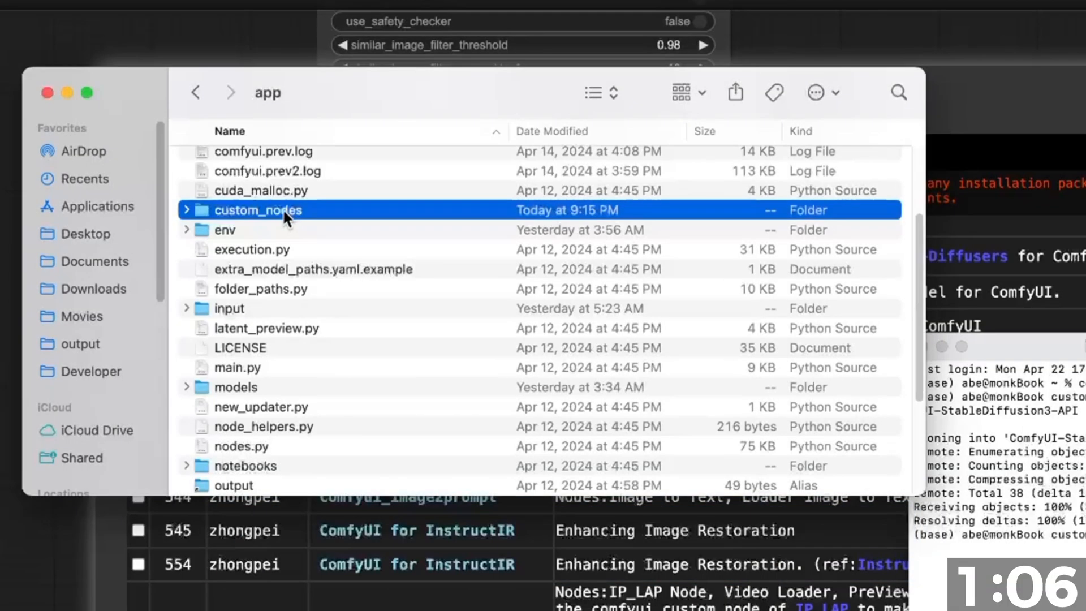
right_click(201, 126)
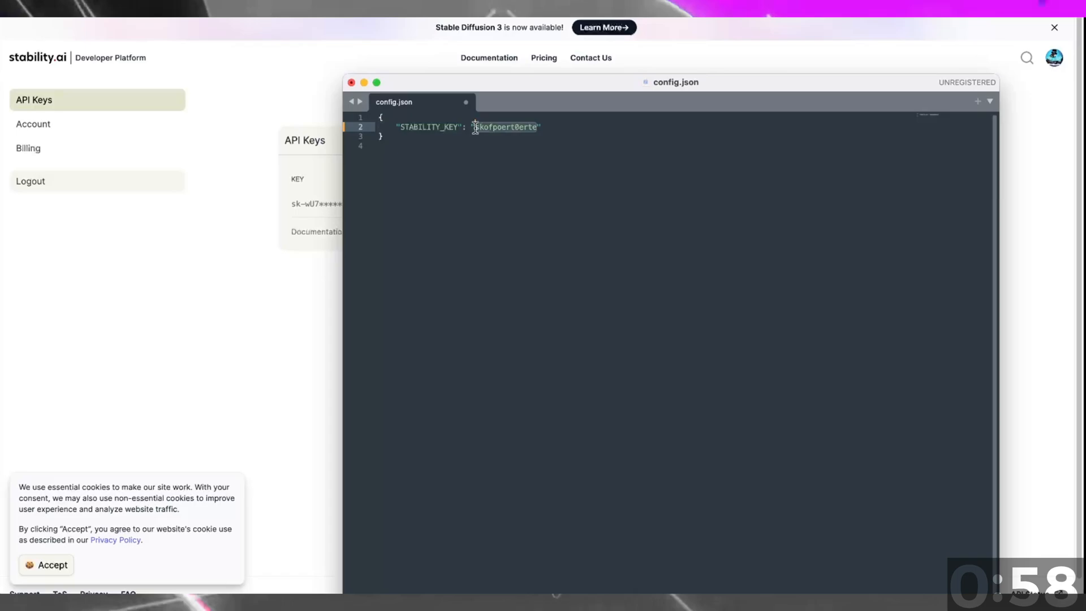
left_click(538, 381)
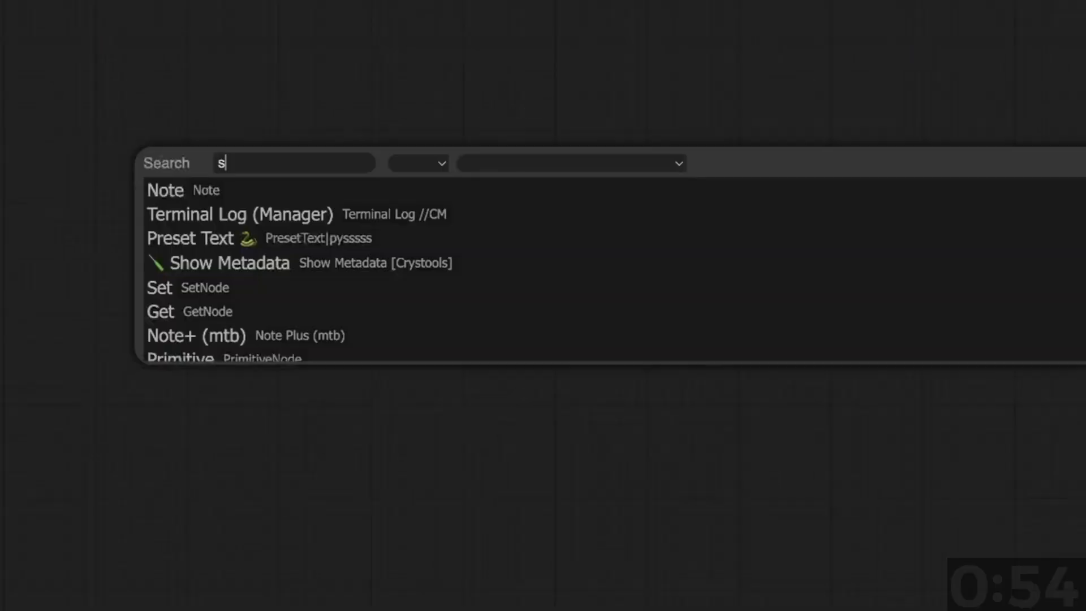
Add a Stable Diffusion 3 node with 16:9 aspect ratio and seed 42069.
type("table d")
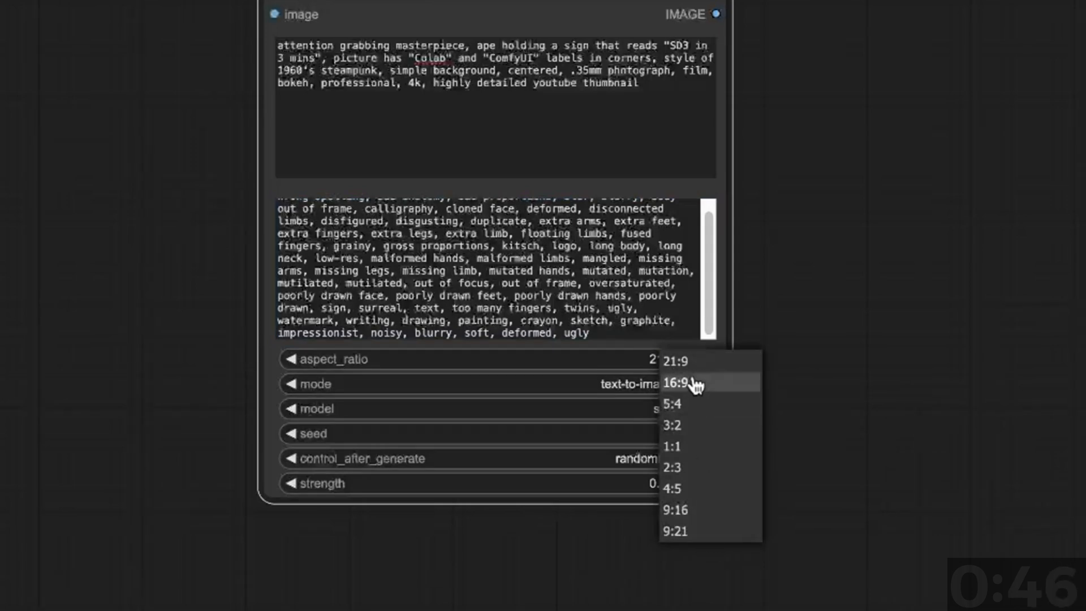
left_click(676, 383)
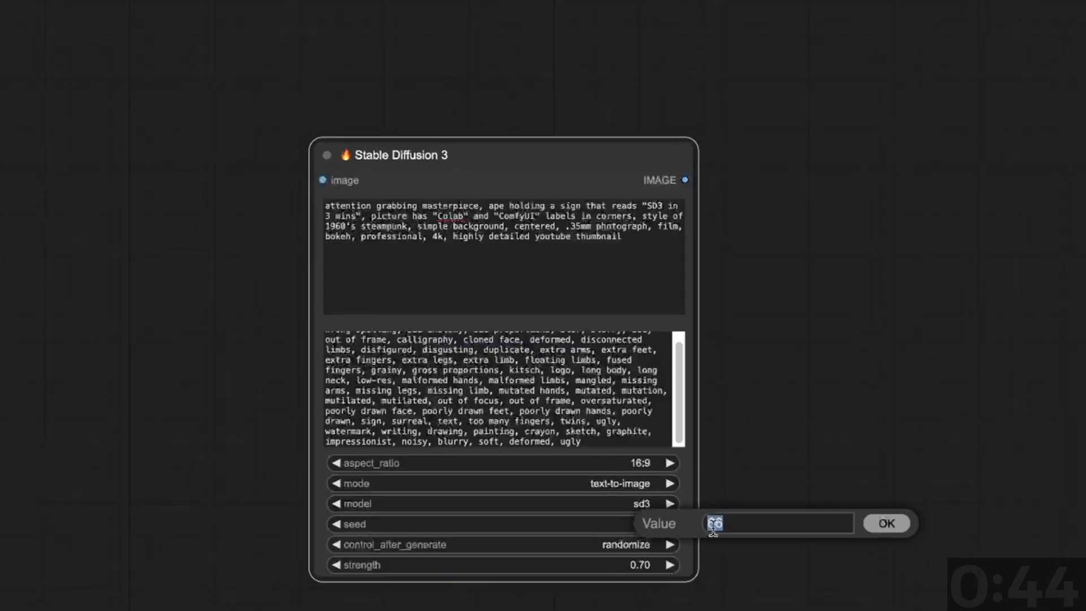
left_click(885, 522)
type("load")
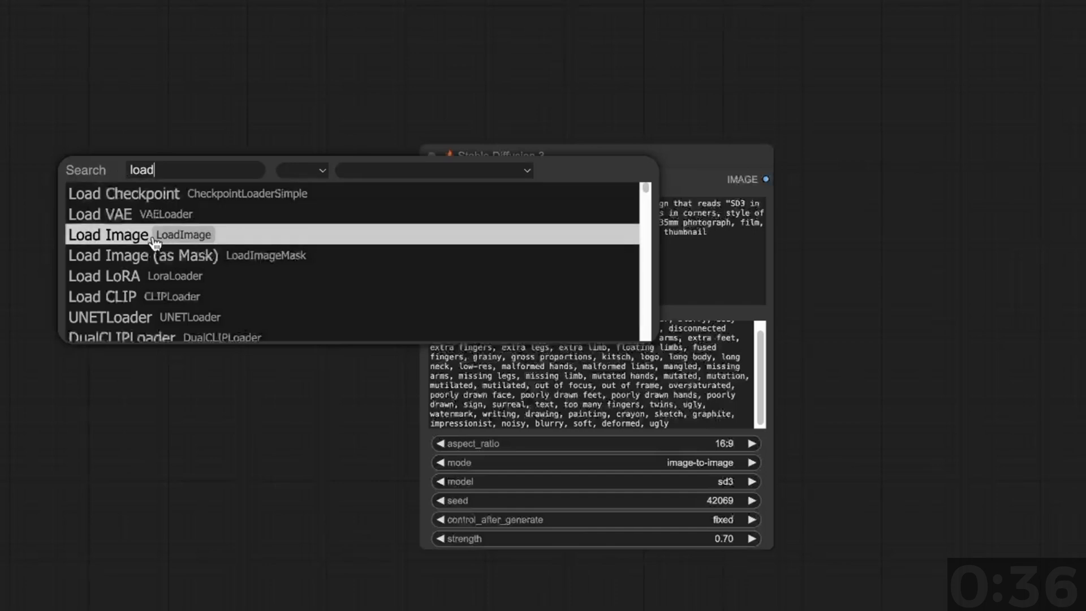
Connect a Load Image node and append 'youtube thumbnail' to the positive prompt.
left_click(108, 235)
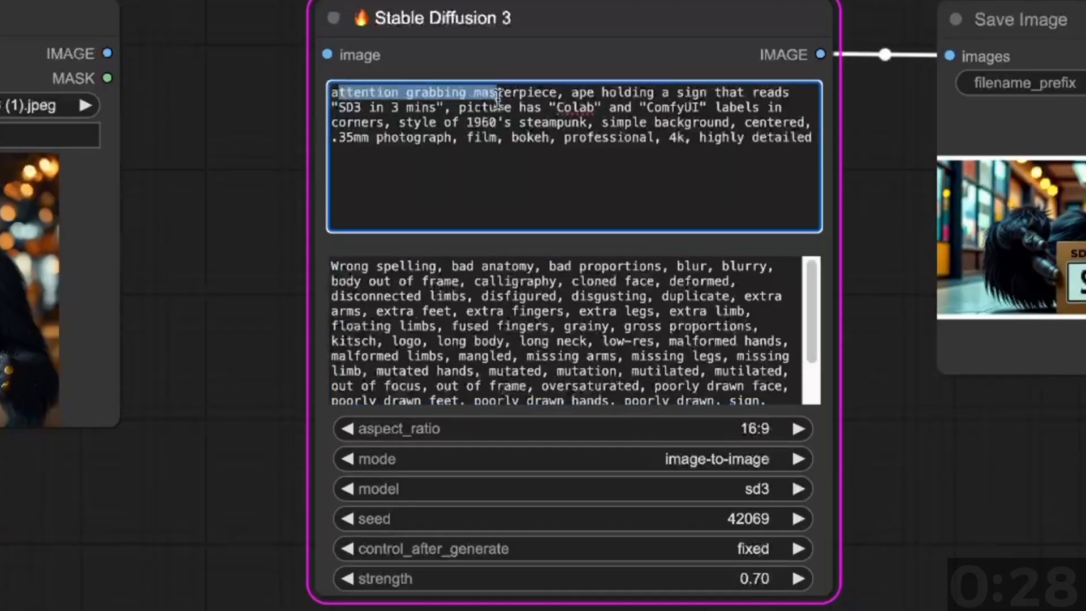
type("youtube")
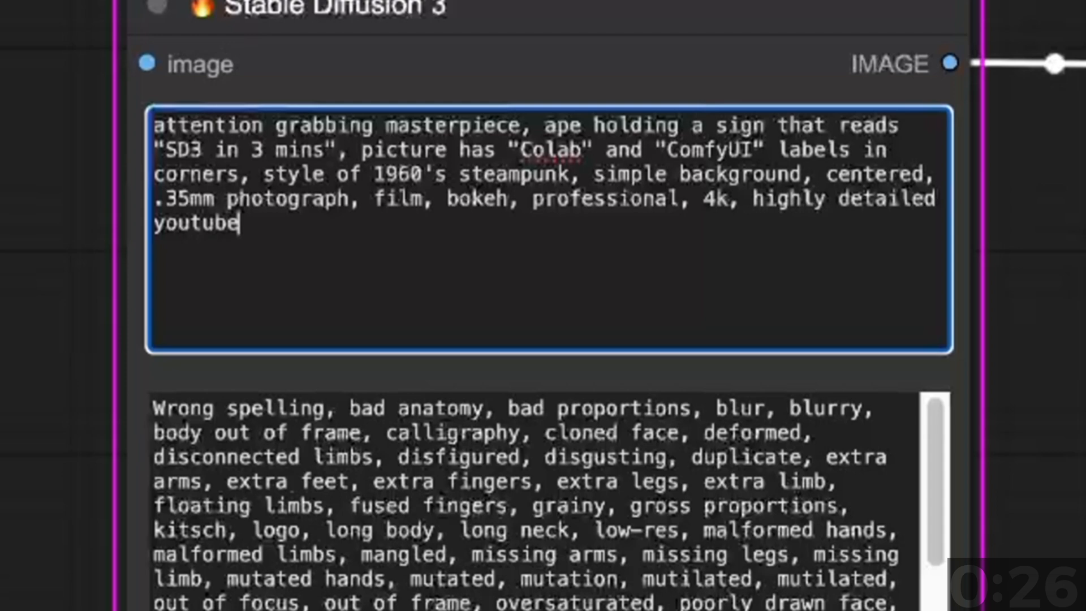
type("thumbnail")
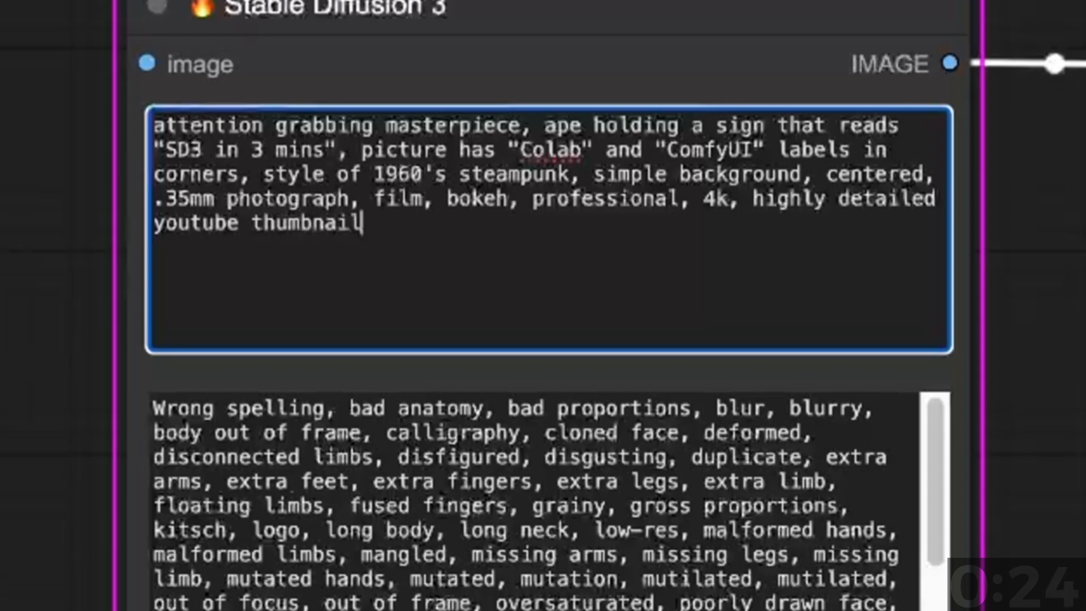